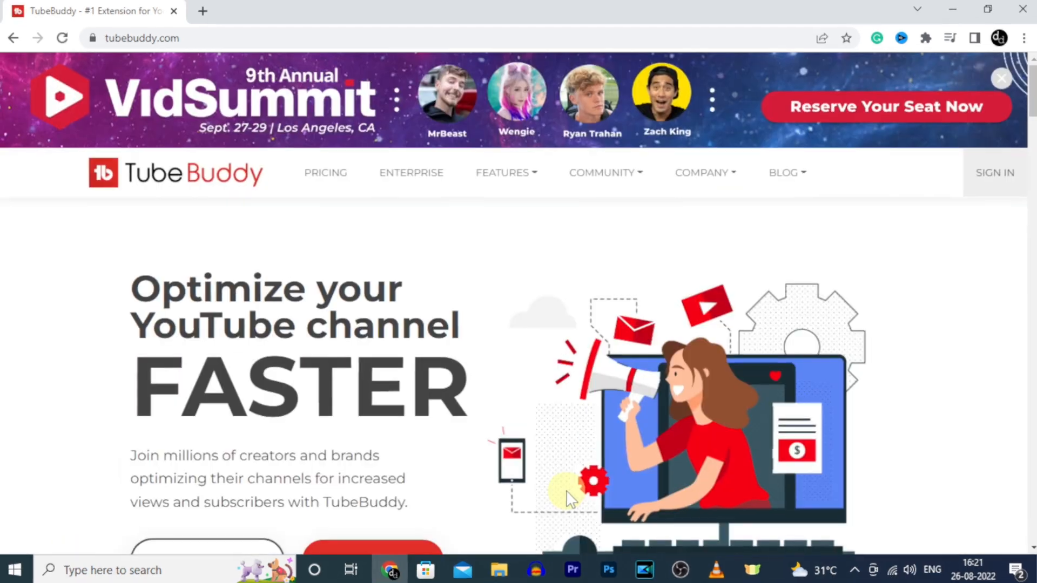
- Follow the 'Install FREE Now' link to TubeBuddy's Chrome Web Store listing
scroll(down, 3)
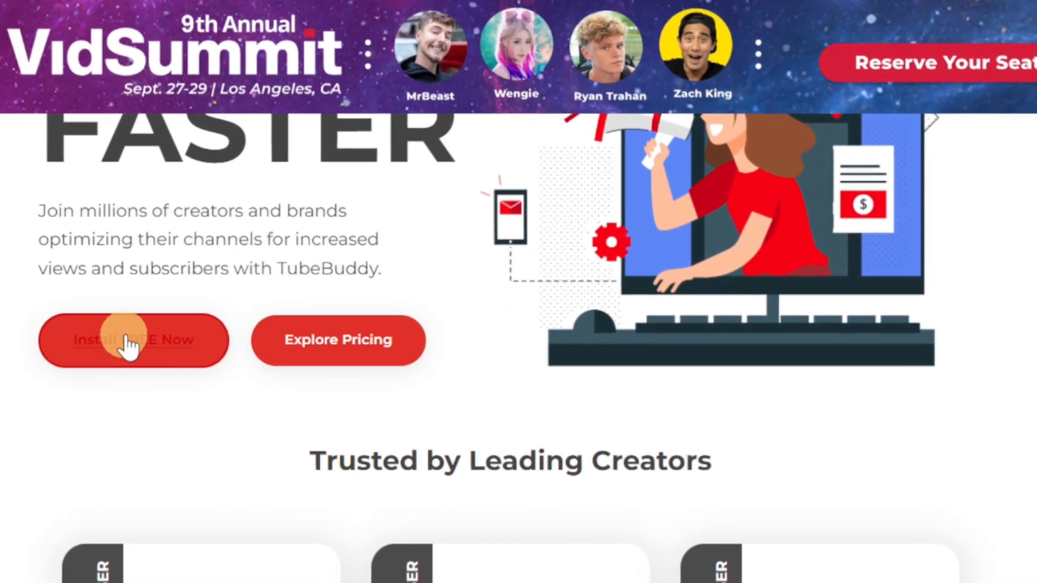
click(134, 340)
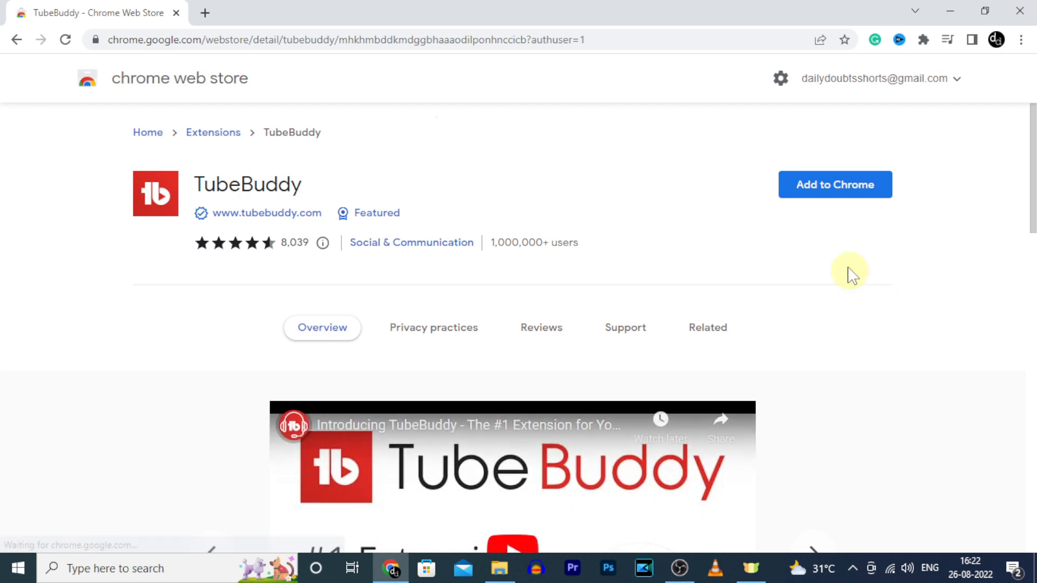
- Add the TubeBuddy extension to Chrome and confirm the installation
click(834, 185)
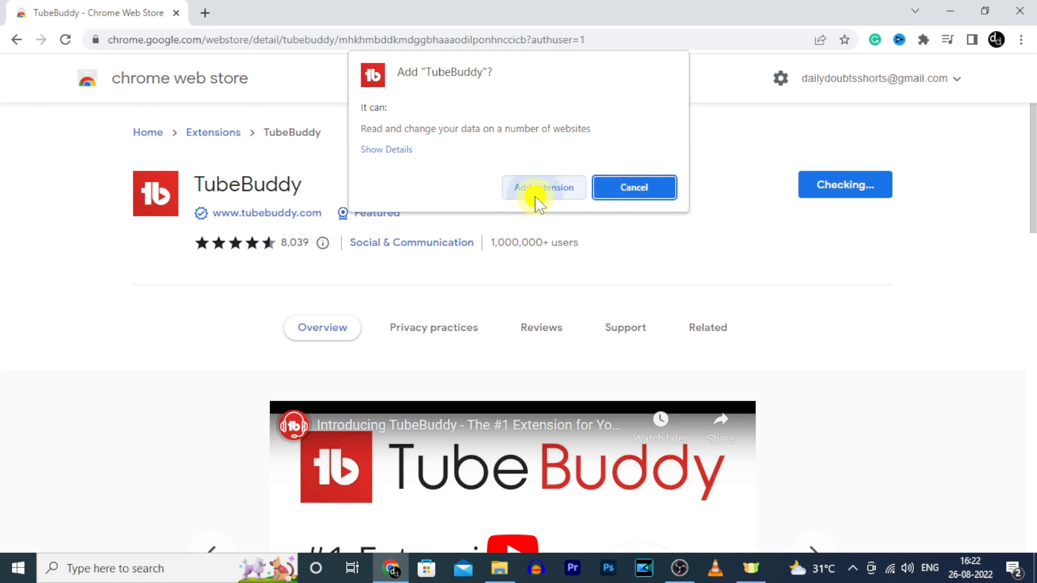
click(543, 187)
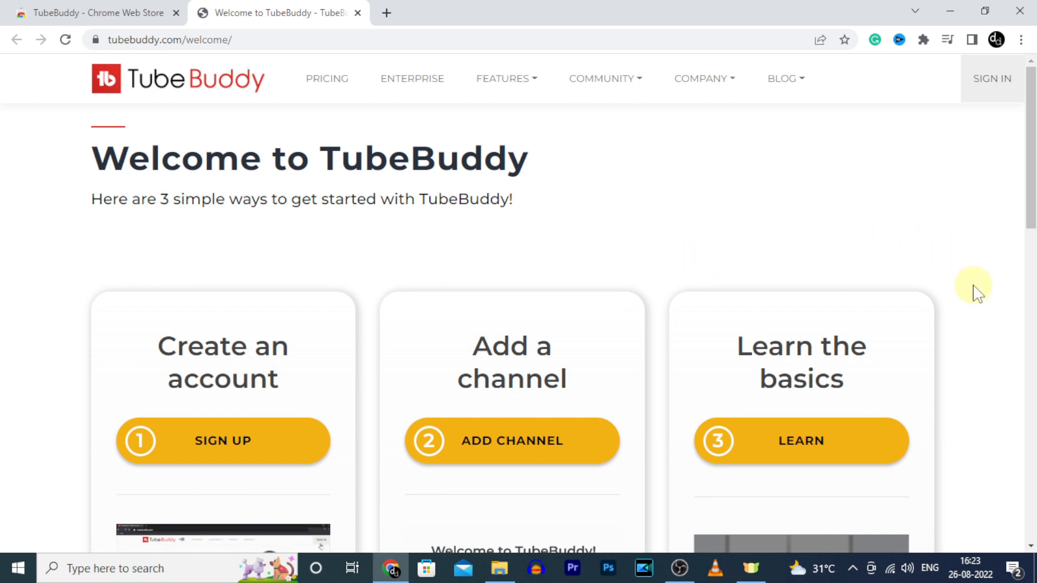
- Sign up for TubeBuddy, accept the privacy policy and terms, and sign in with Google
click(991, 78)
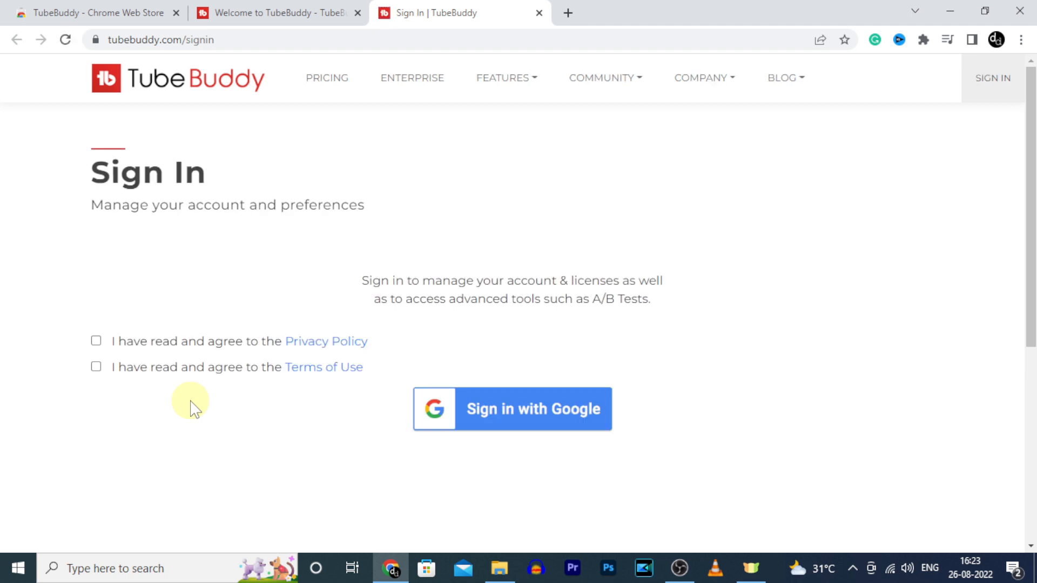
click(96, 340)
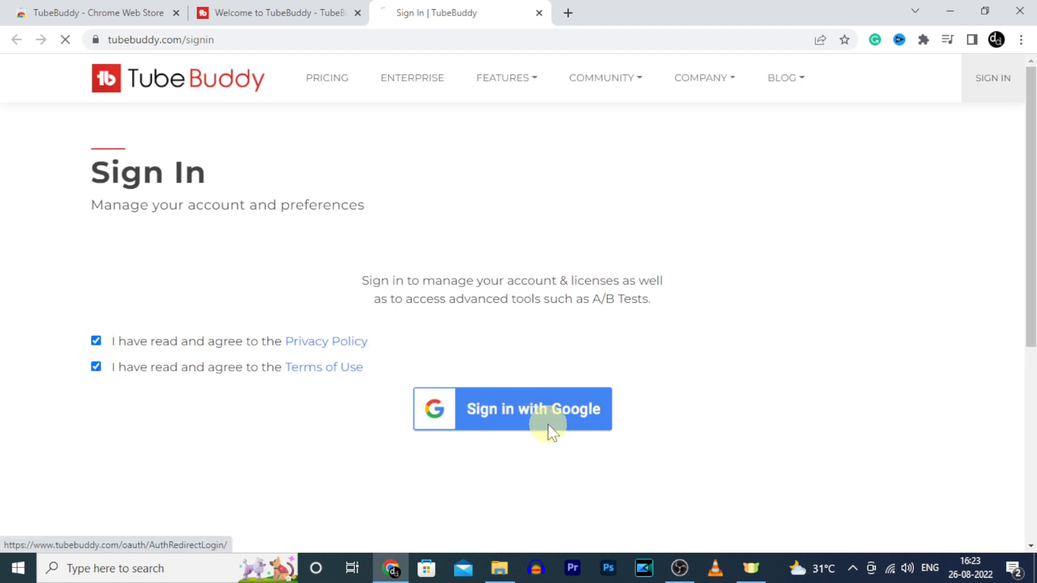
click(535, 408)
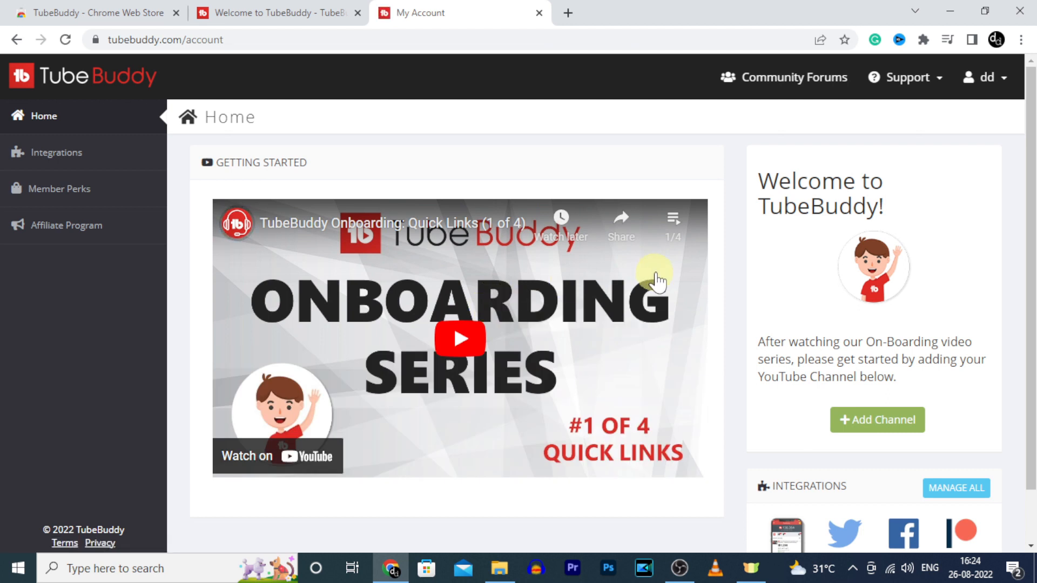
mouse_move(788, 404)
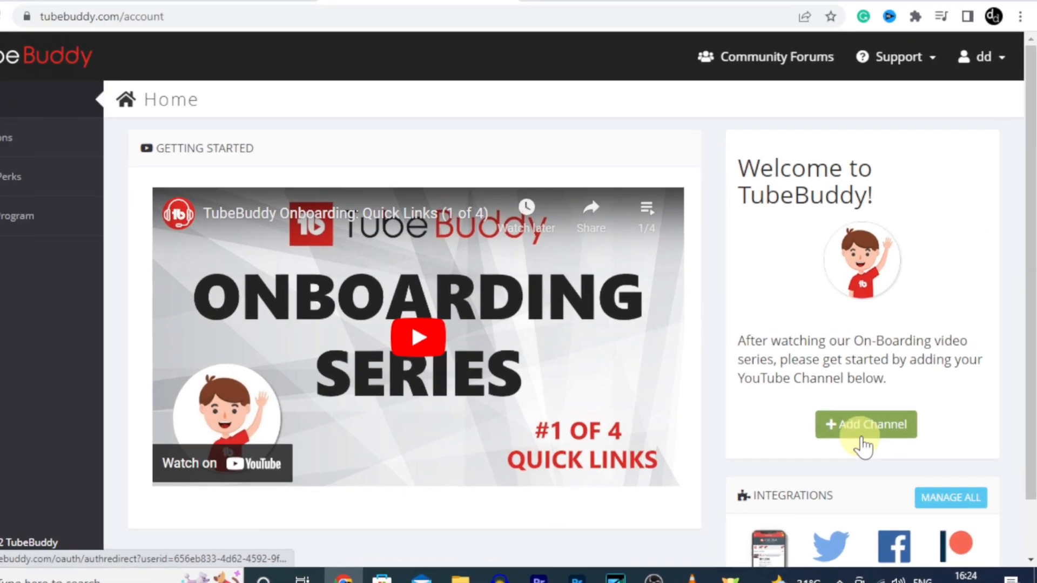
- Start adding a YouTube channel from the TubeBuddy account home
click(865, 423)
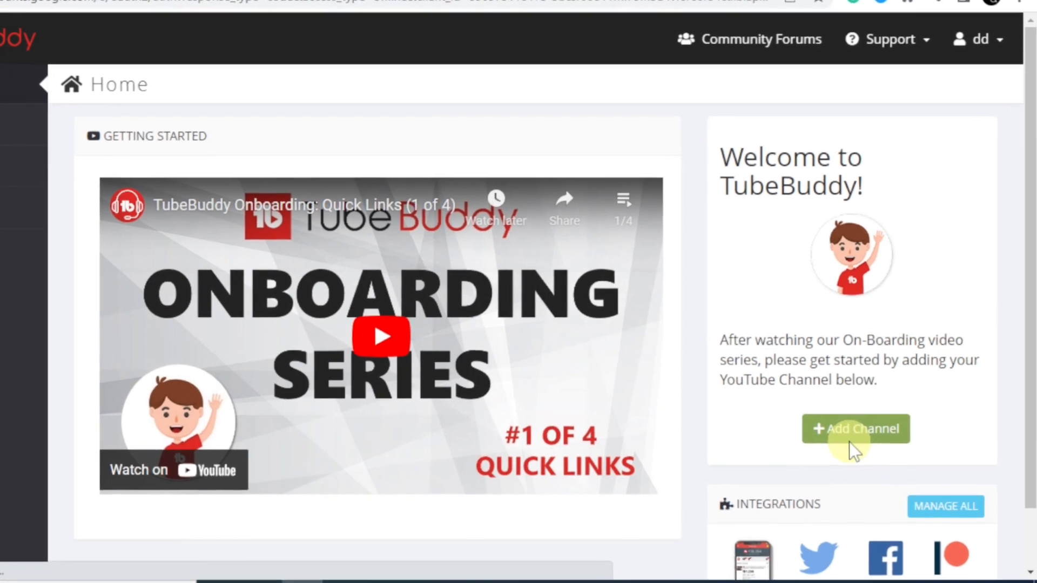
click(856, 429)
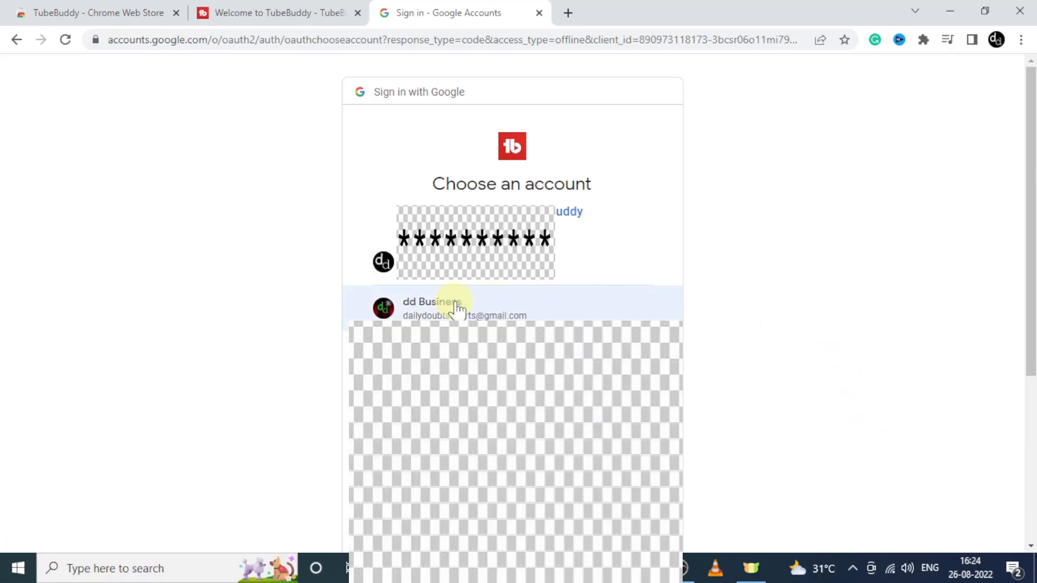
- Choose the channel's Google account and allow TubeBuddy access to the YouTube account
click(452, 308)
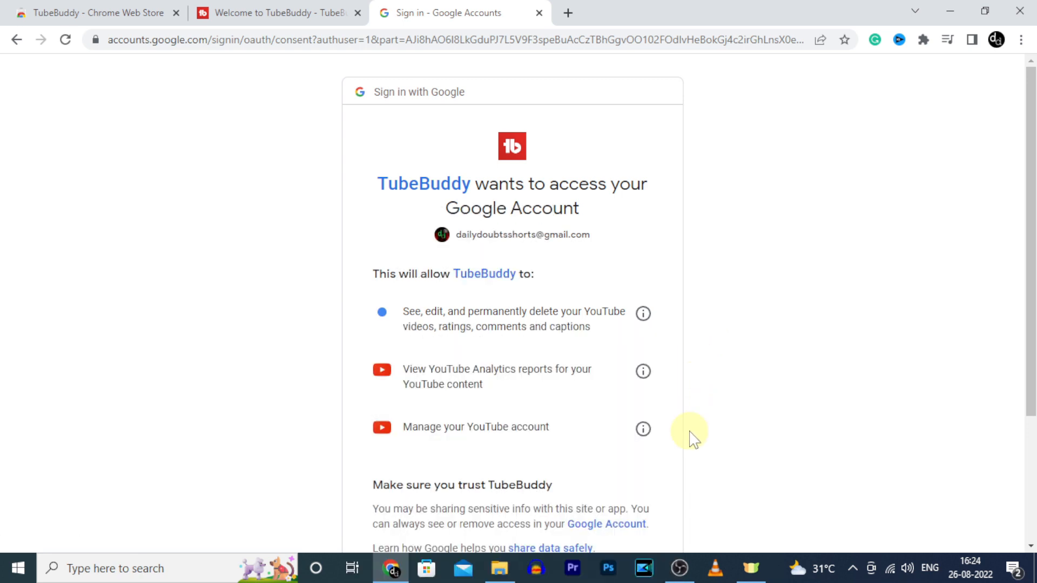
scroll(down, 3)
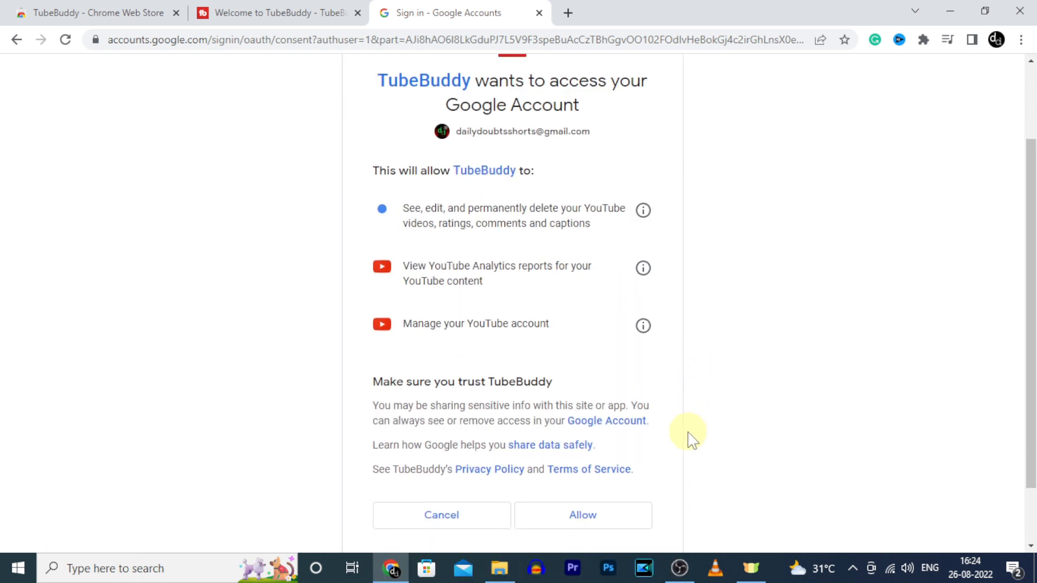
scroll(down, 3)
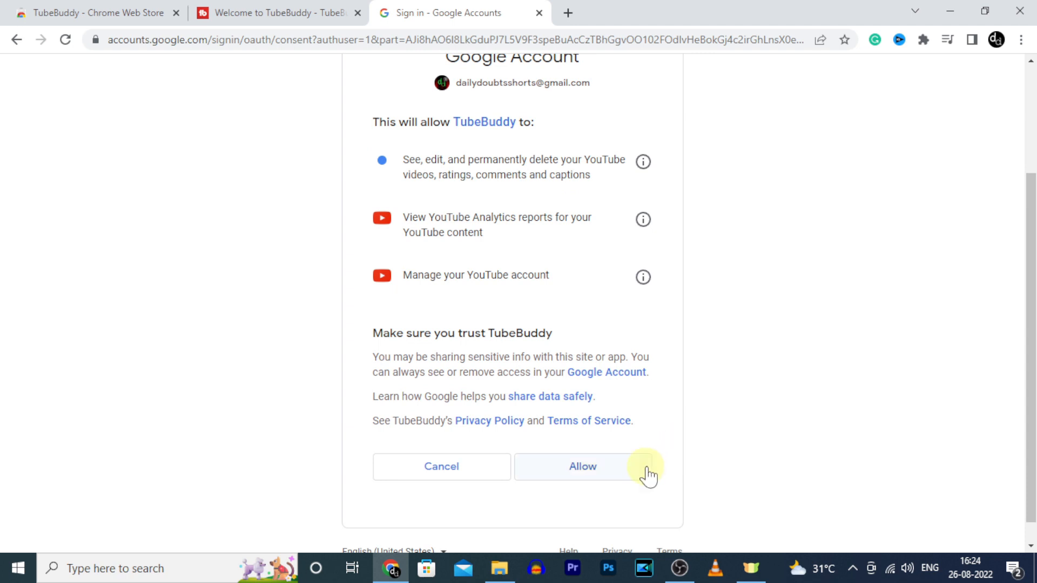
click(581, 467)
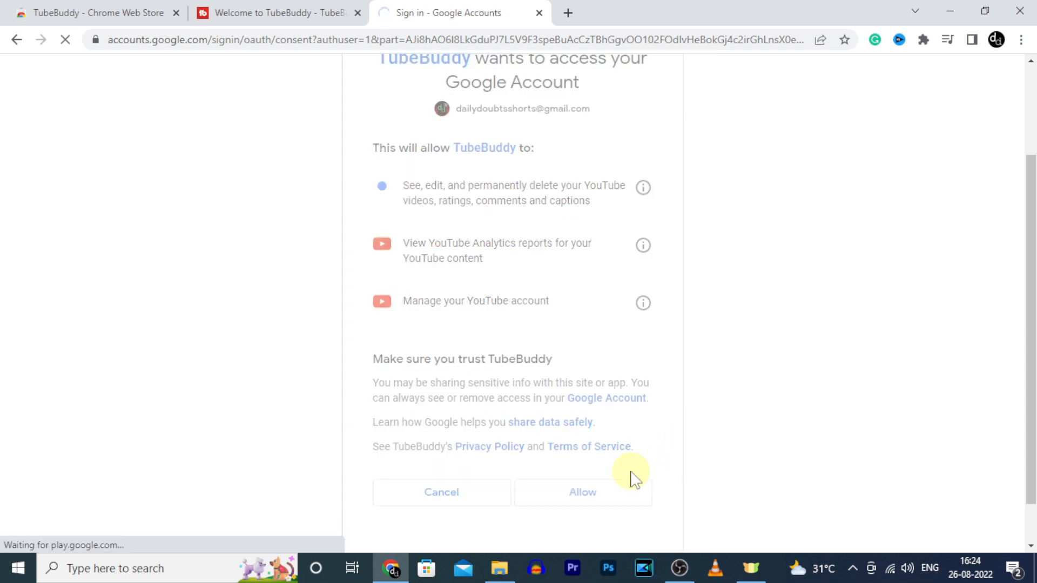
click(582, 492)
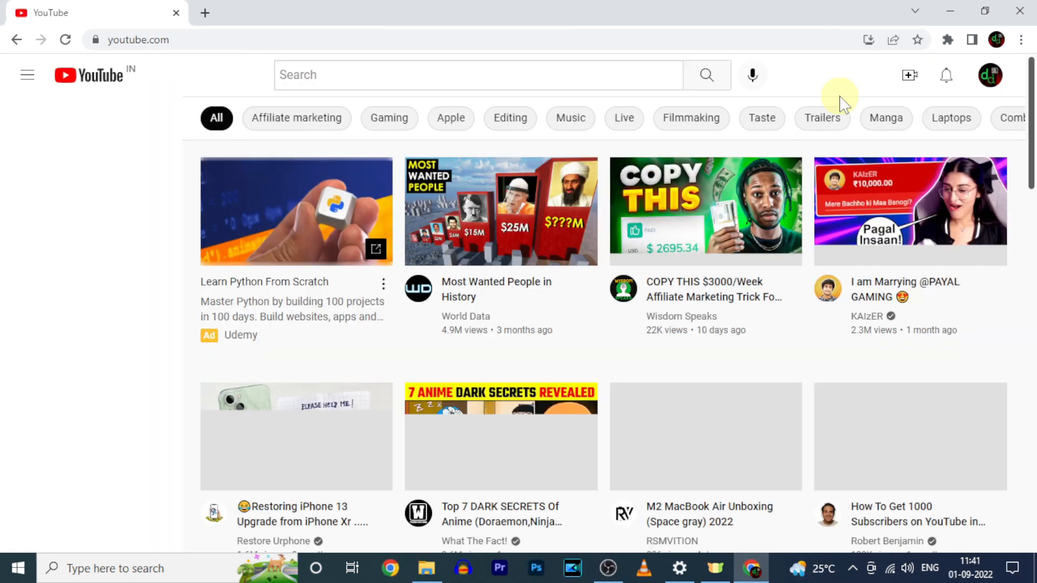
- Pin the TubeBuddy extension in Chrome and open its menu on the YouTube home page
click(27, 75)
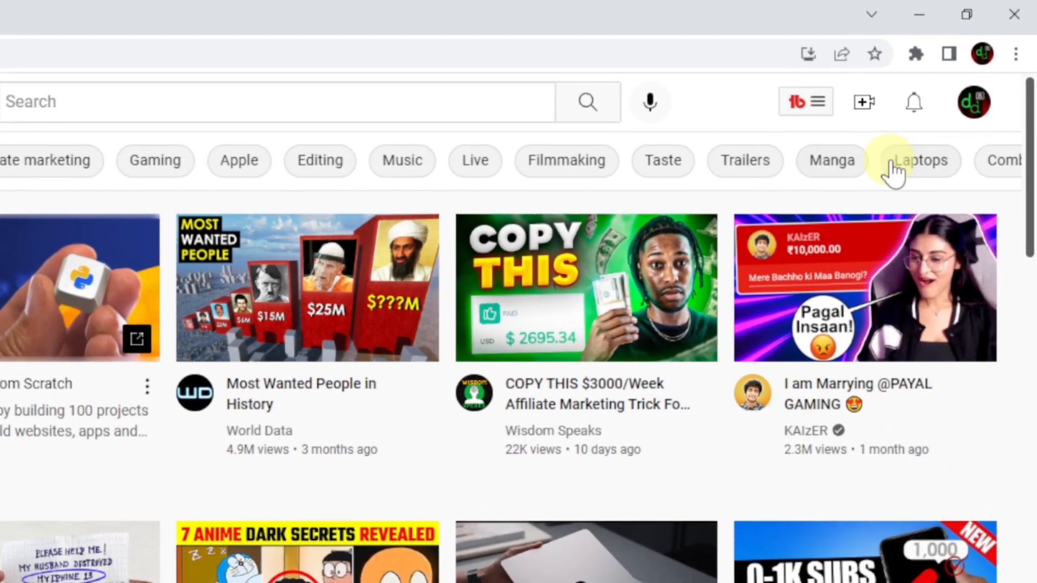
click(949, 40)
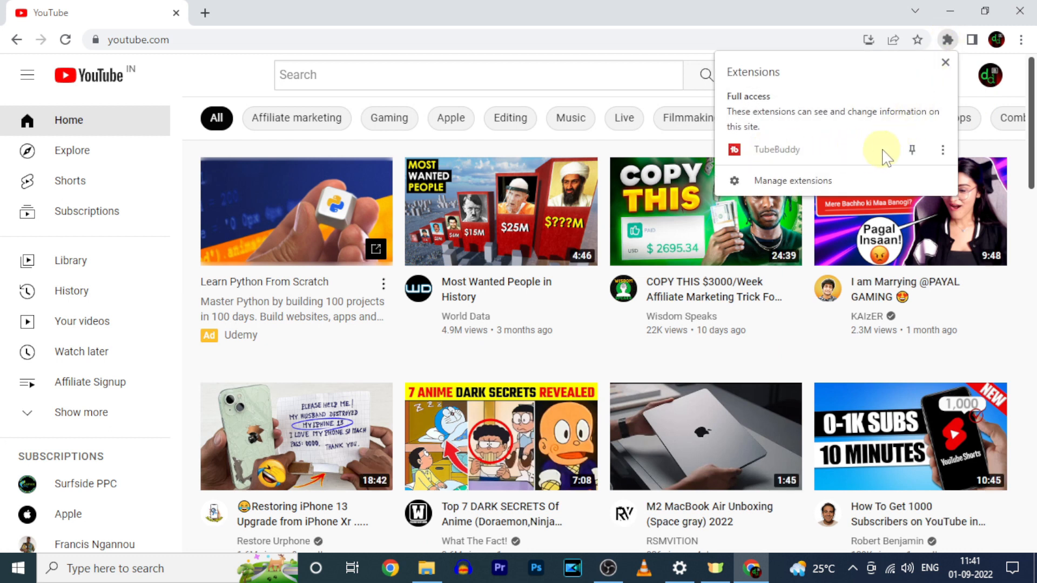
click(912, 150)
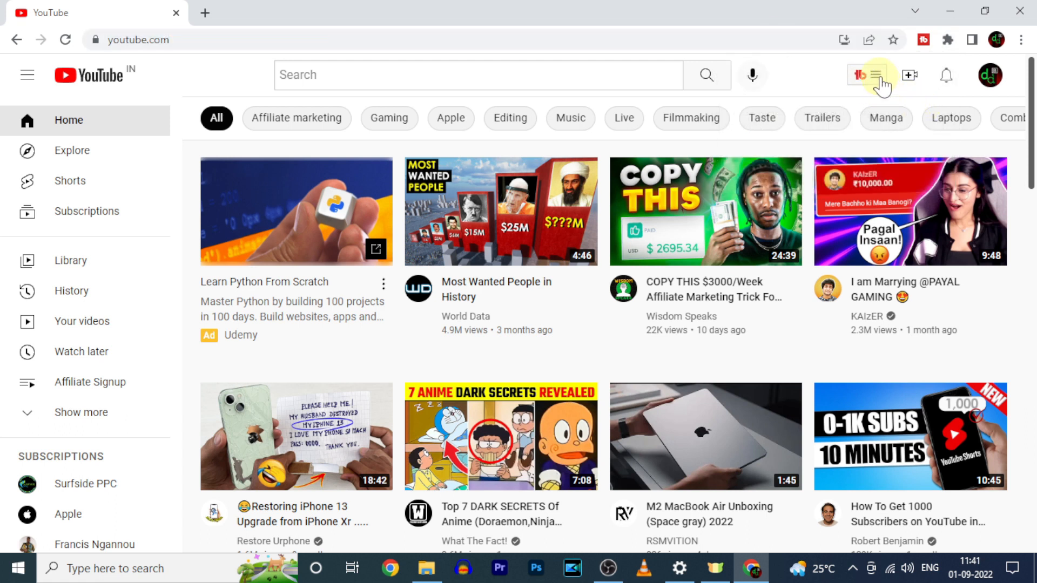
click(859, 74)
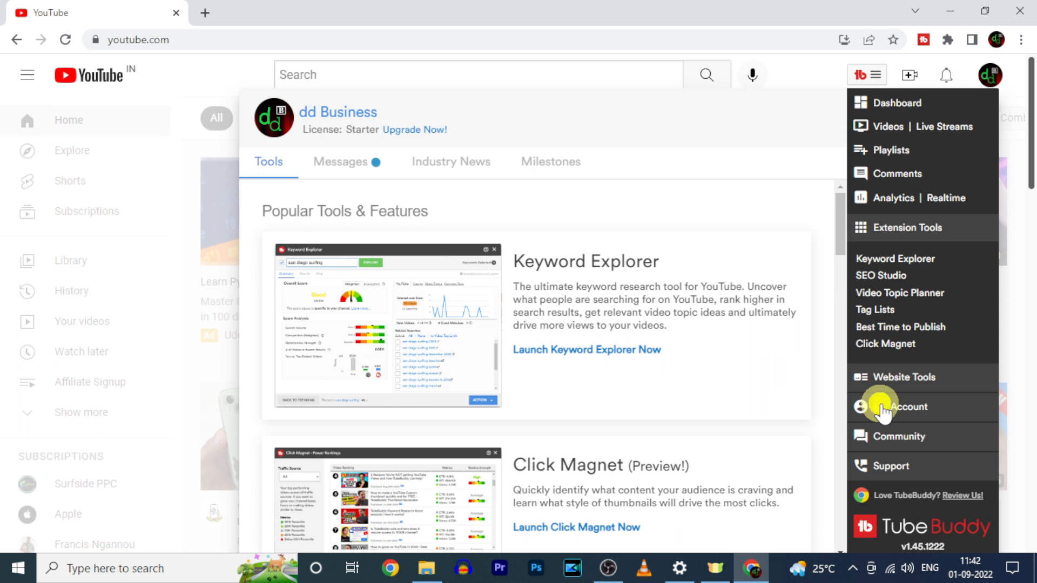
- Expand TubeBuddy's My Account section in its YouTube menu
click(907, 407)
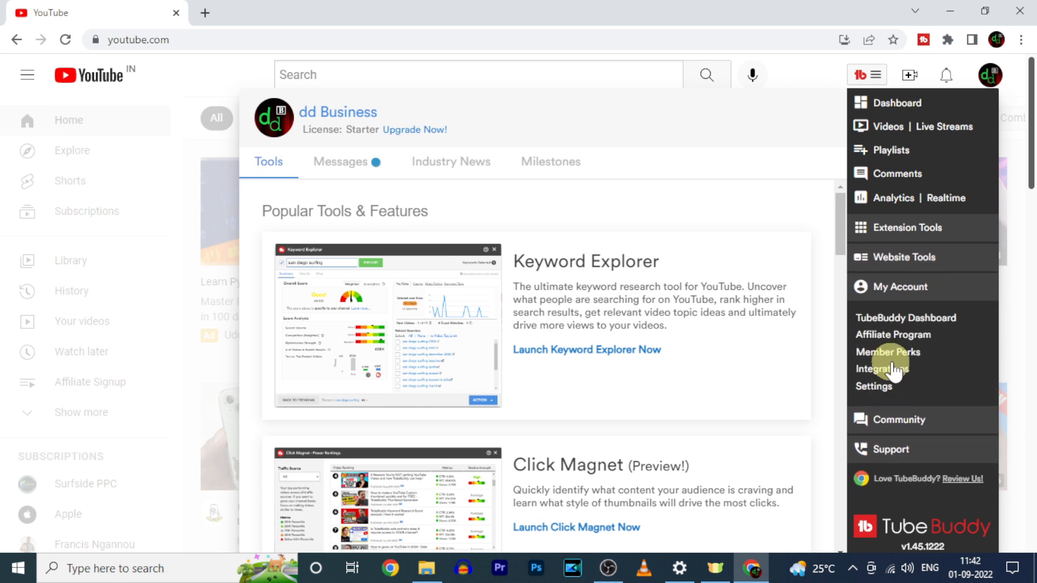
mouse_move(924, 317)
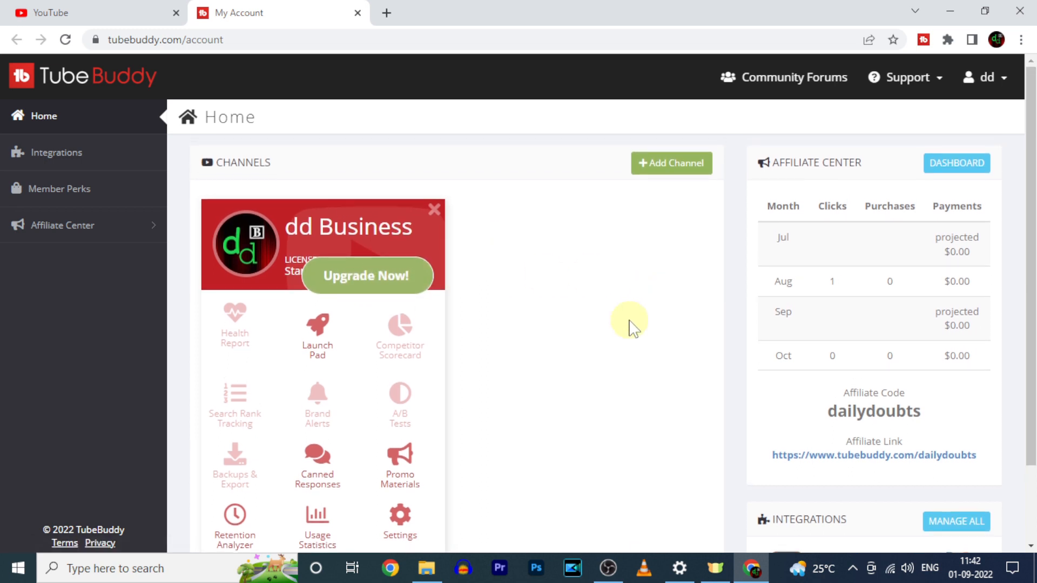
mouse_move(731, 334)
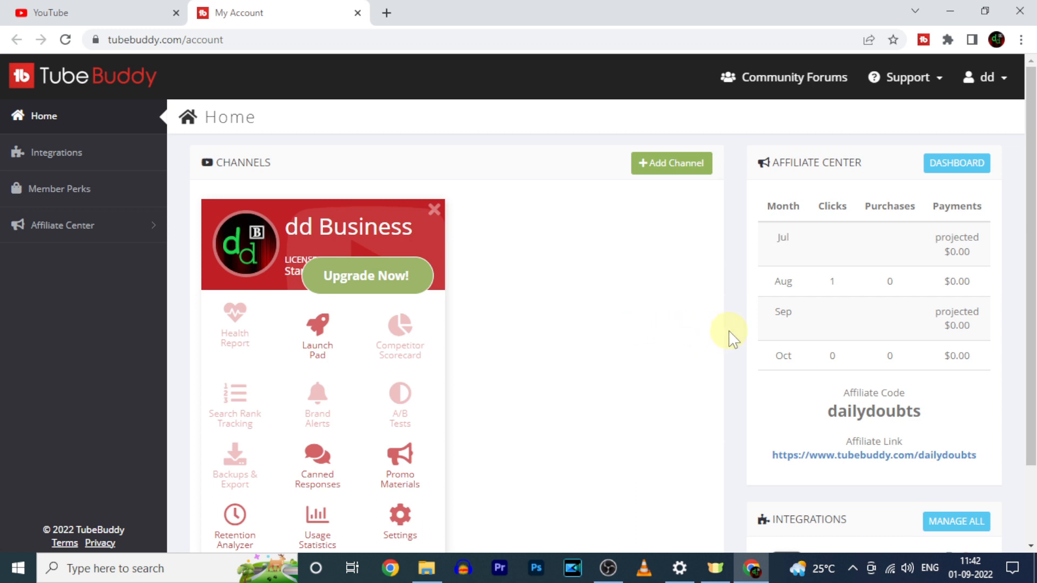
mouse_move(629, 323)
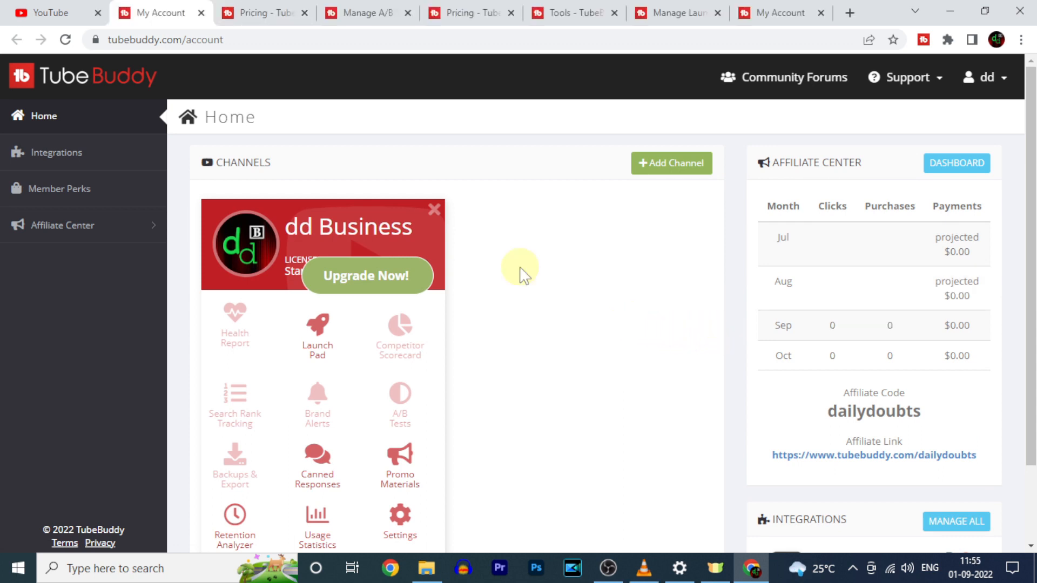
- Choose 'Upgrade Now!' on the dd Business channel's Starter licence card
click(368, 275)
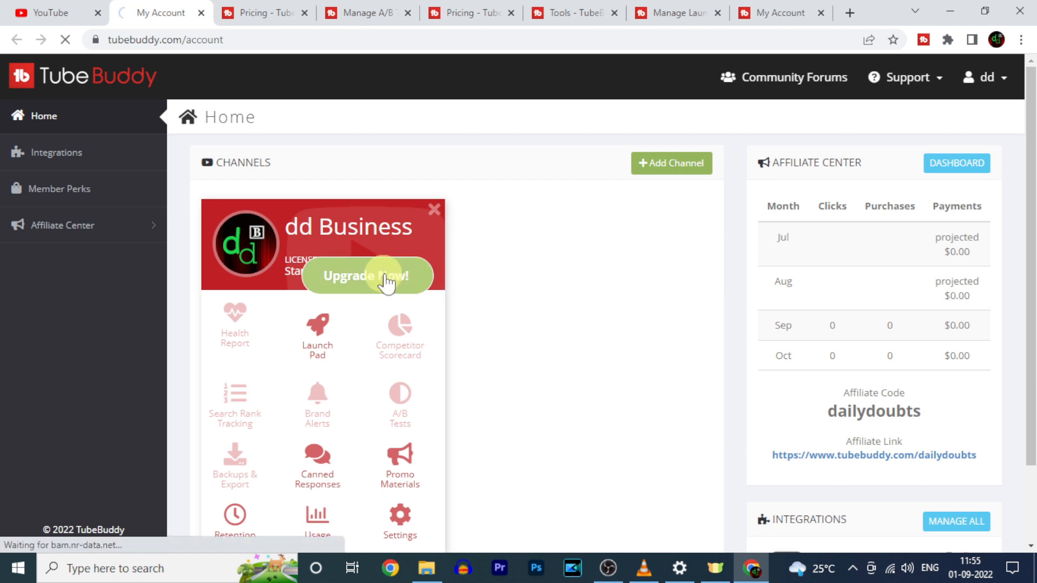
- Go to the Pricing page and dismiss the India creators payment notice
click(369, 275)
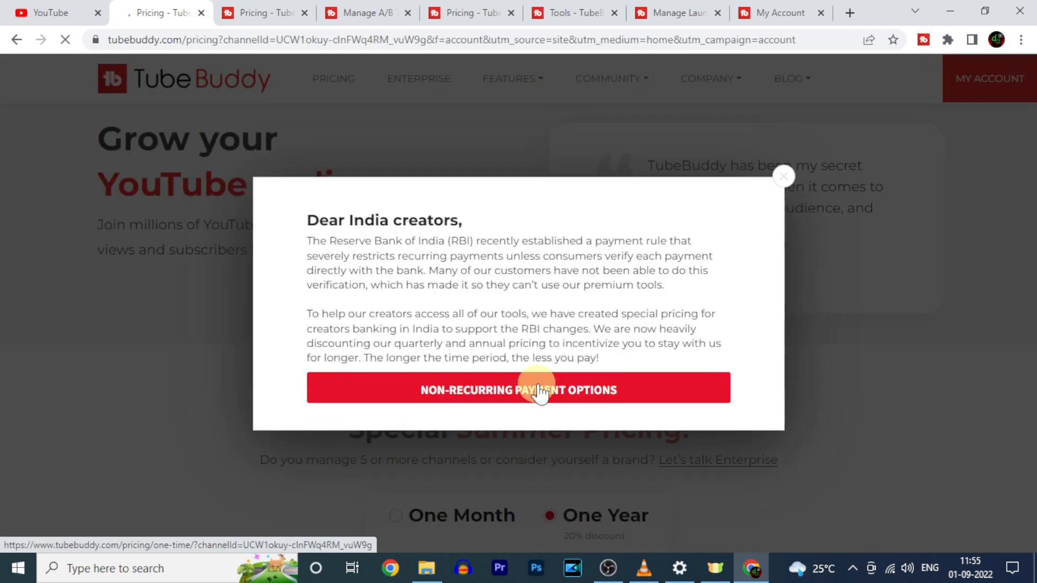
click(517, 390)
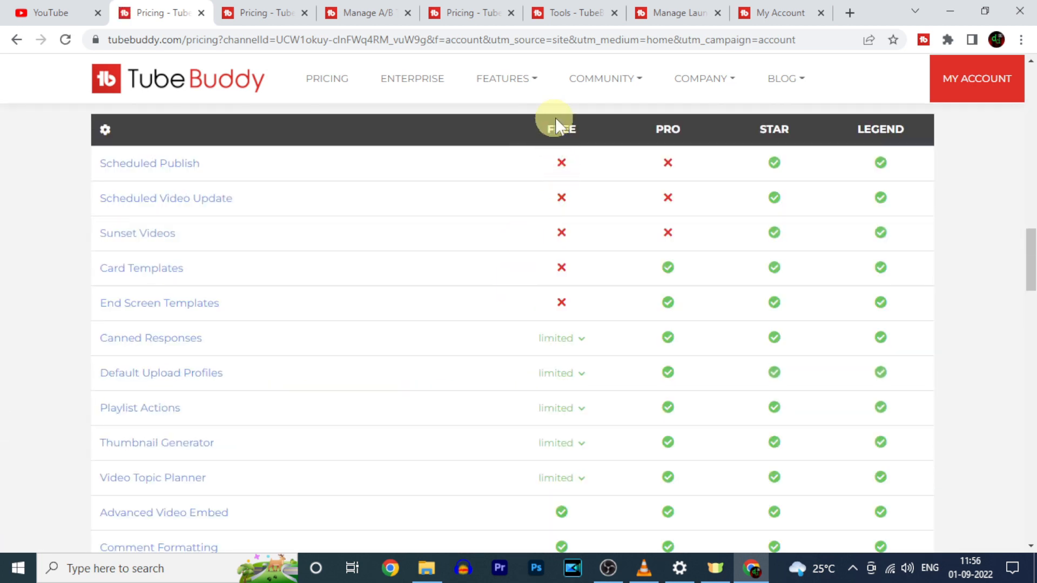
mouse_move(803, 311)
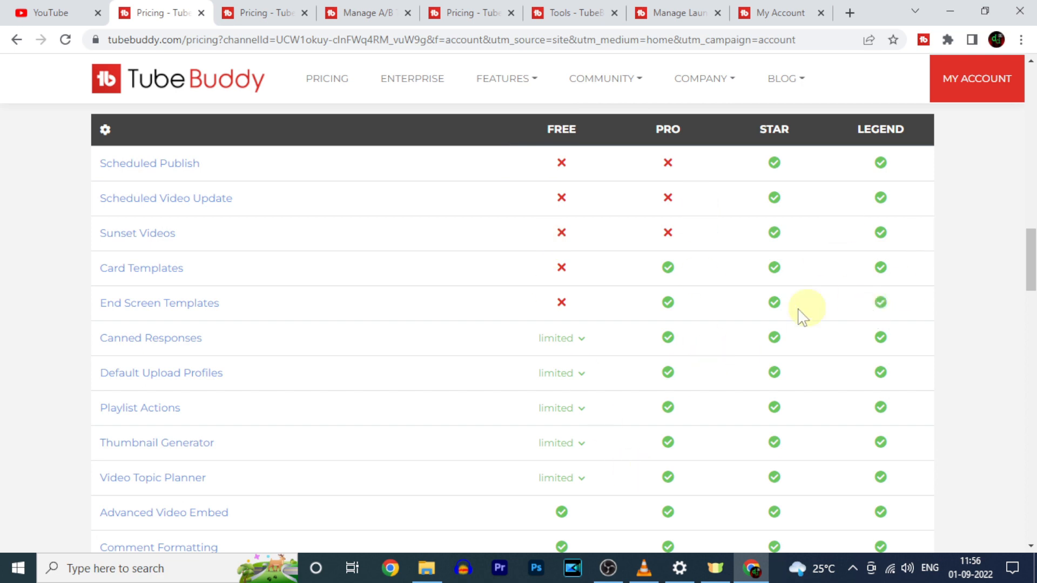
- Scroll through the Free, Pro, Star and Legend feature comparison table to the end
scroll(down, 3)
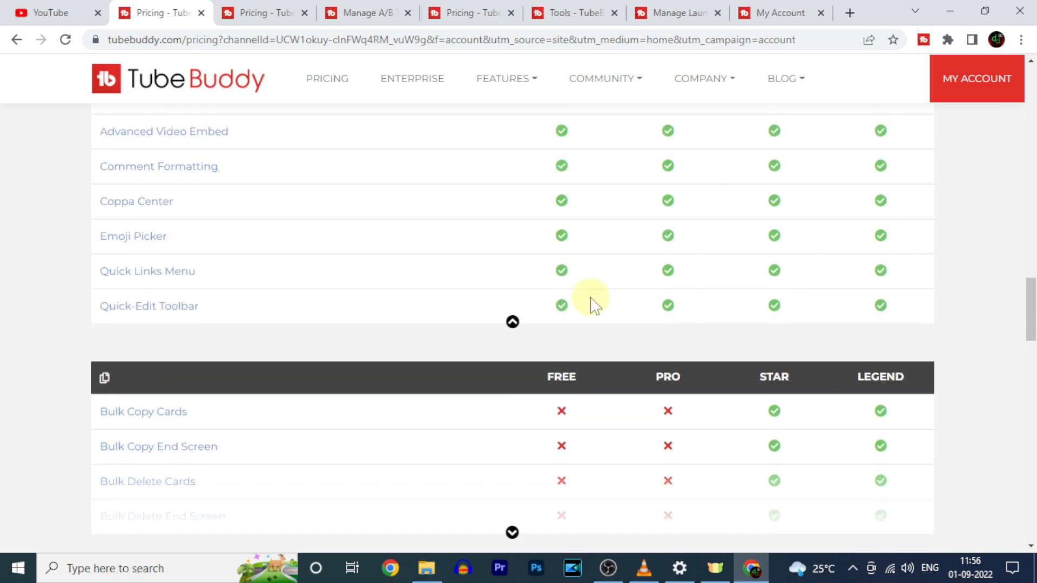
scroll(down, 3)
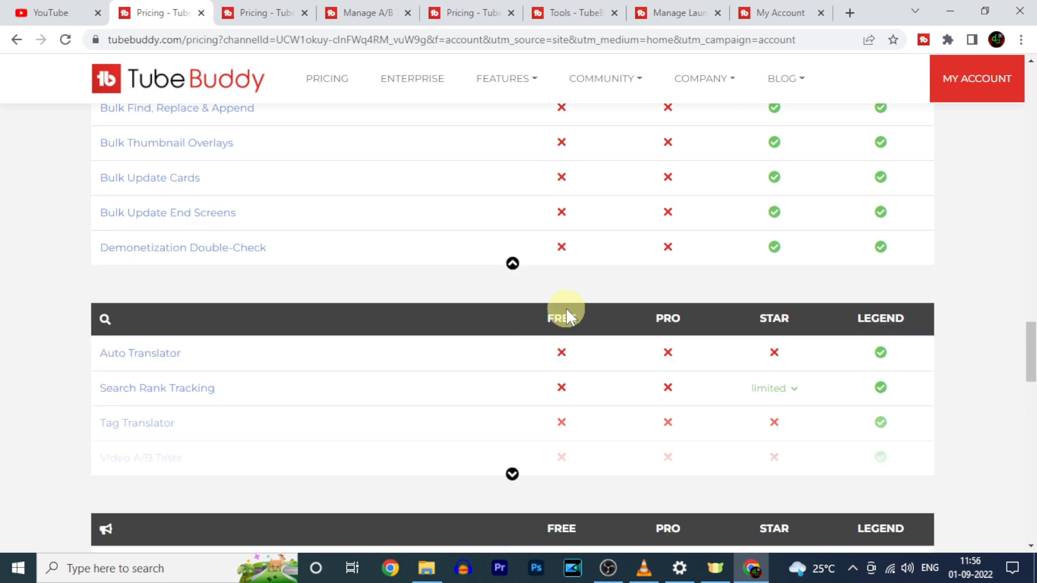
scroll(down, 3)
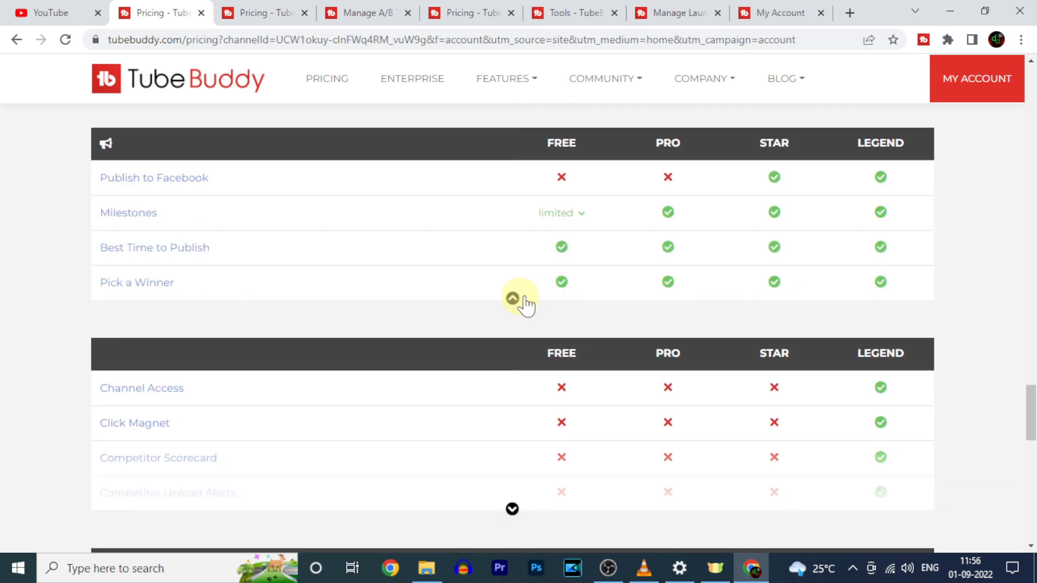
scroll(down, 3)
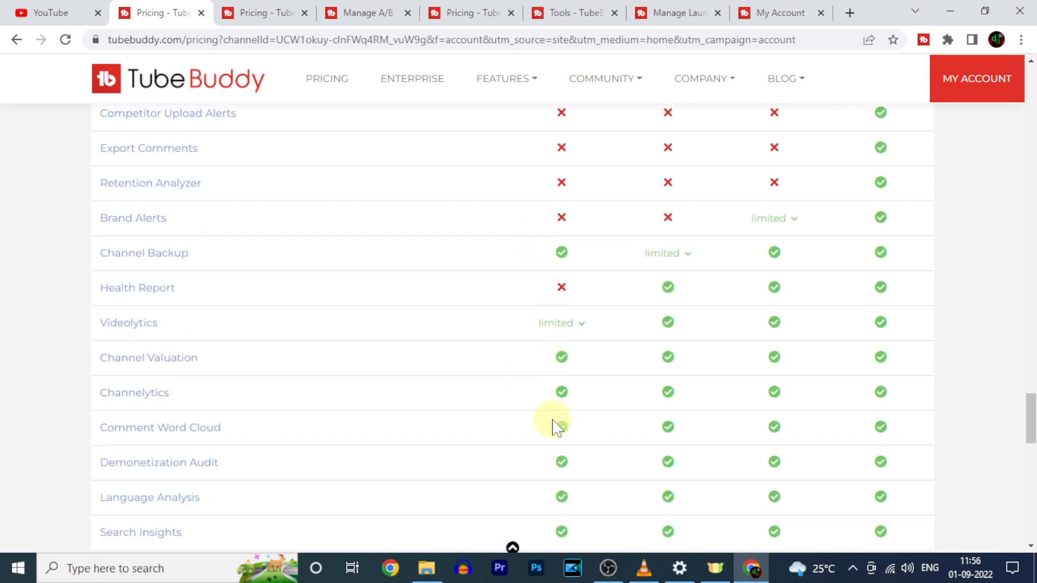
scroll(down, 3)
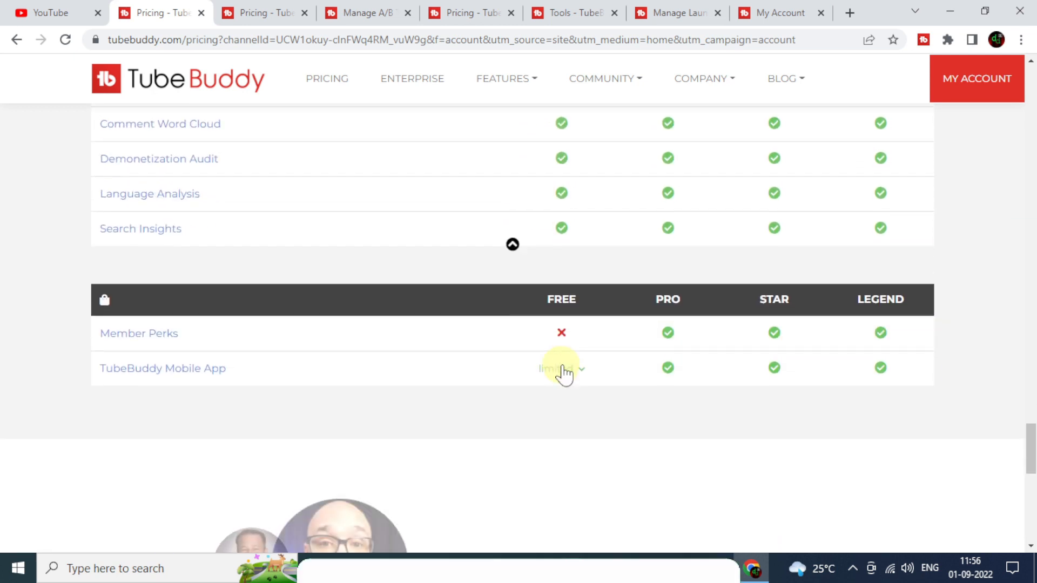
scroll(down, 3)
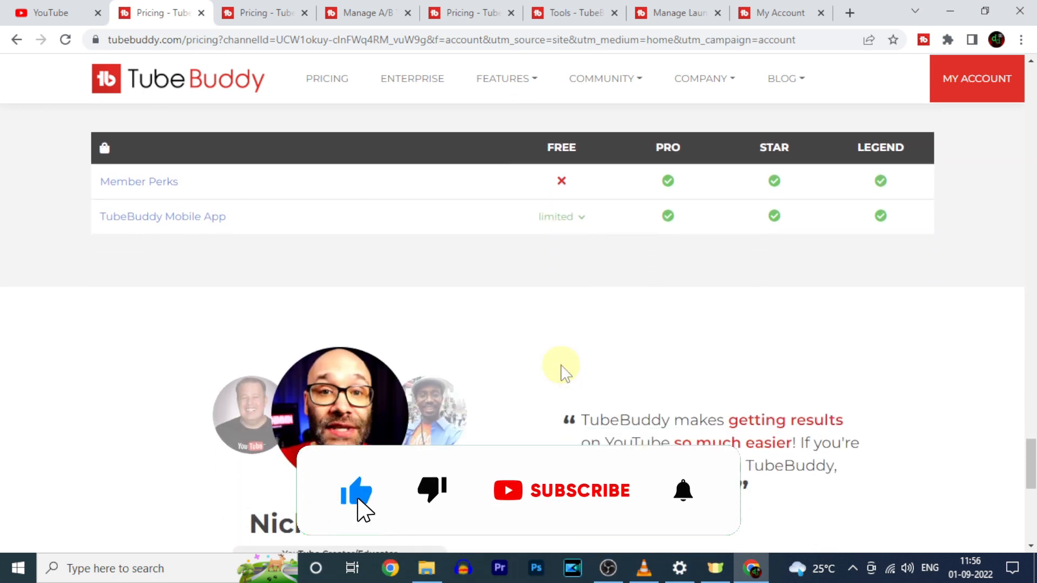
click(561, 490)
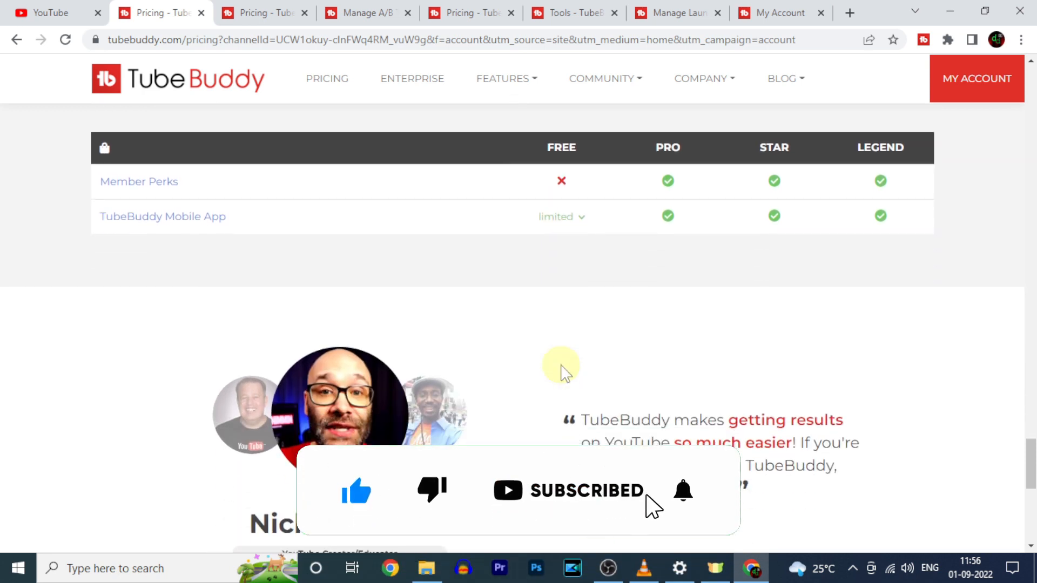